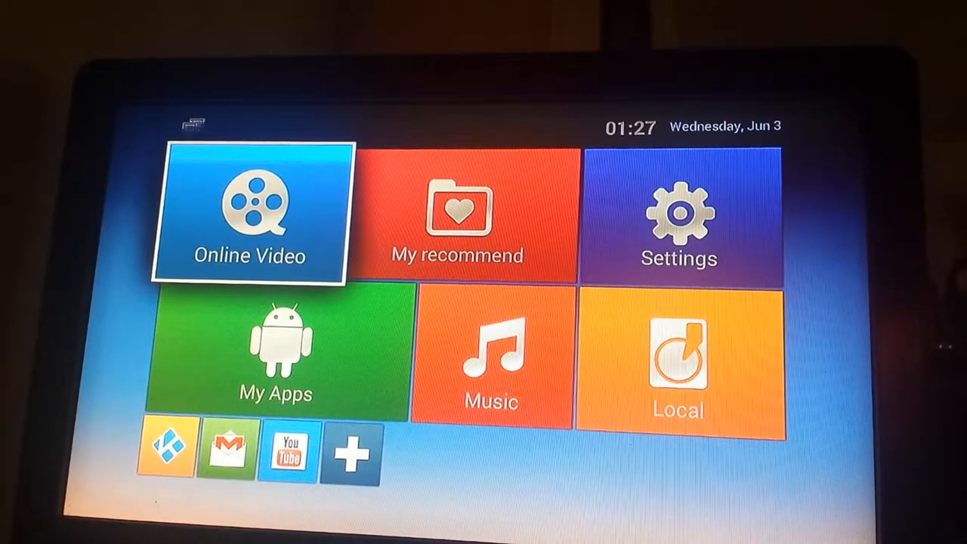
Step: Launch Kodi from the launcher's bottom-row shortcut, landing in the Genesis add-on menu
click(251, 220)
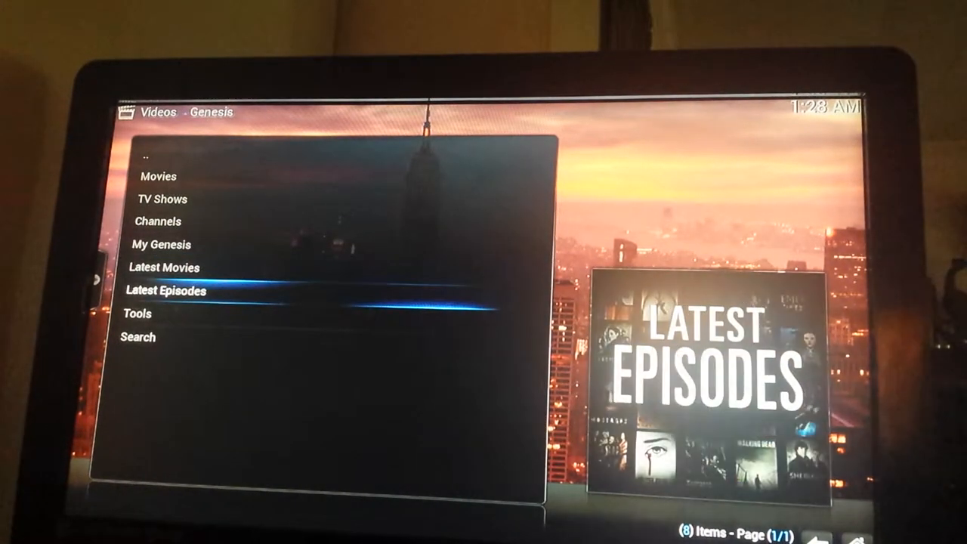
Step: Enter Genesis Movies and load a poster grid of 2015 films like Jurassic World and Mad Max
key(Up)
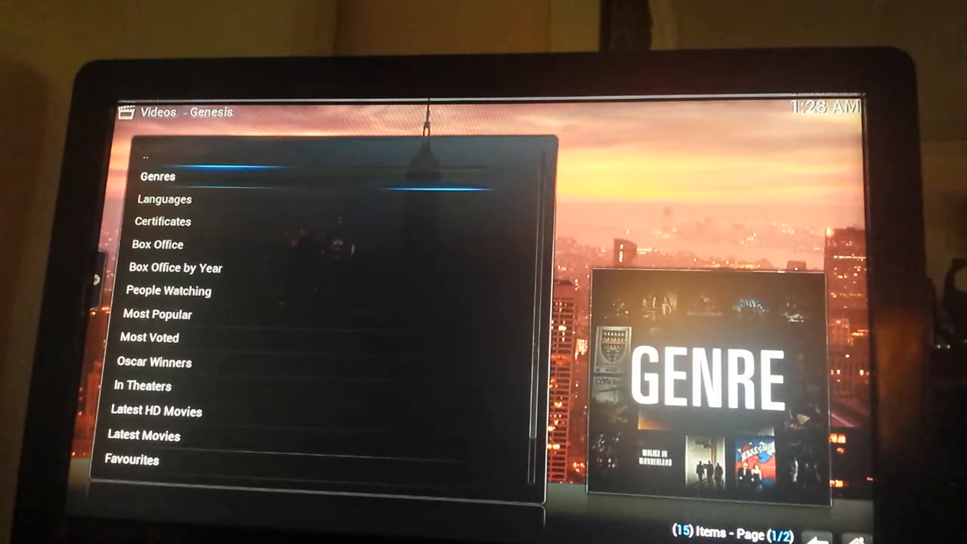
key(Down)
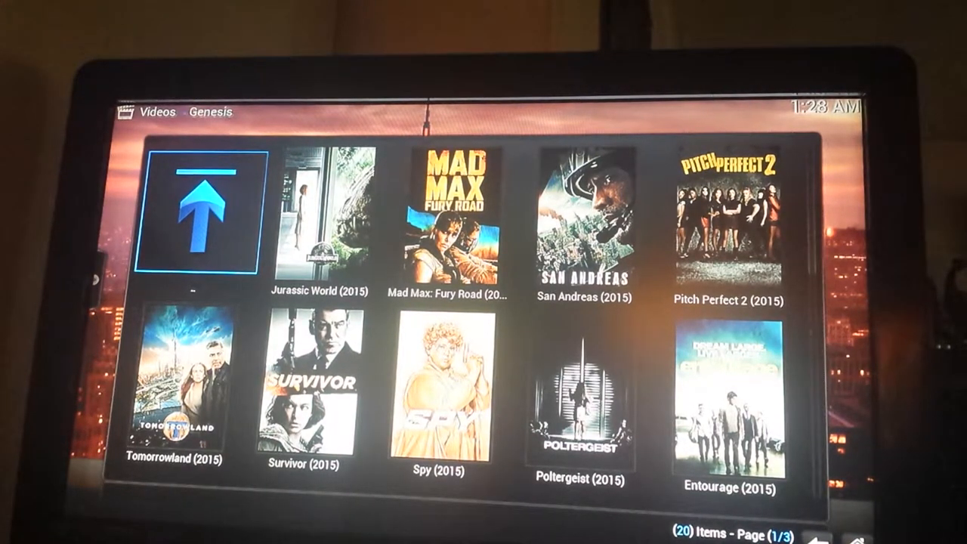
key(Right)
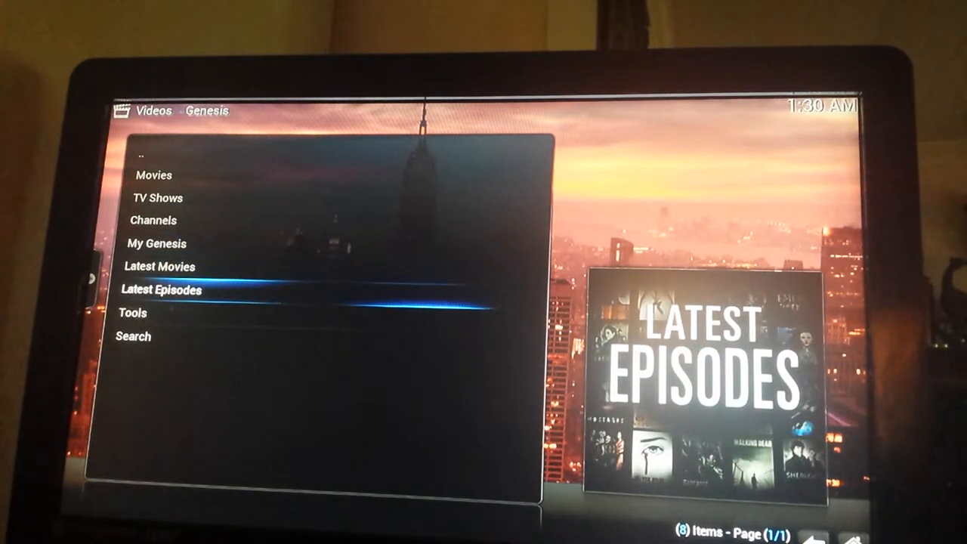
Step: Load the Latest Episodes list, showing Major Crimes 4x02 'Sorry I Missed You' with its synopsis
click(160, 290)
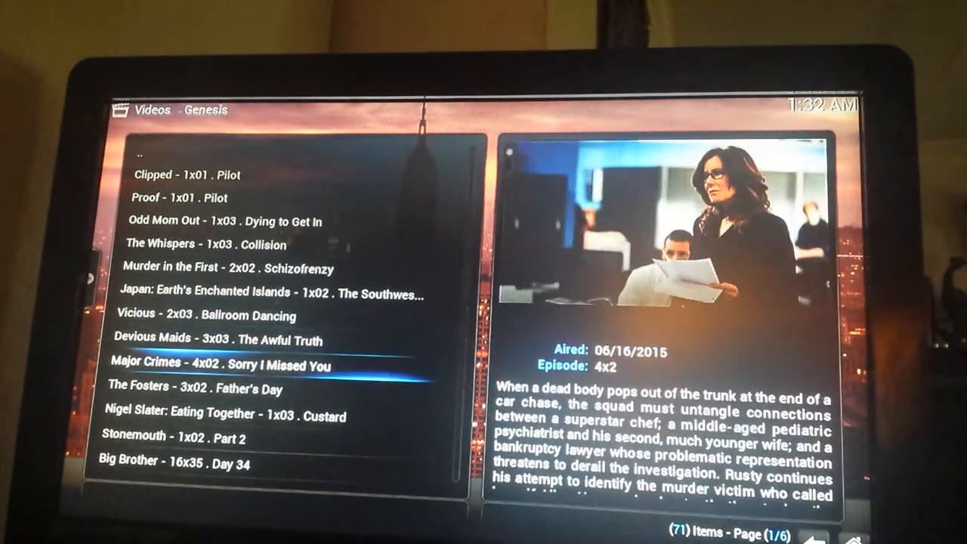
Step: Scroll the Latest Episodes list to its second page, reaching Dark Matter 1x01 and its details
key(Down)
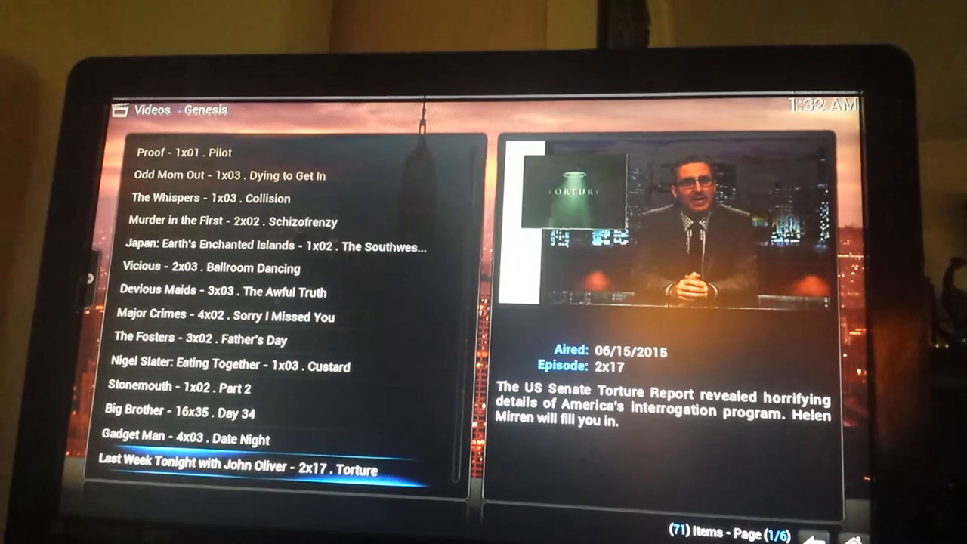
scroll(down, 3)
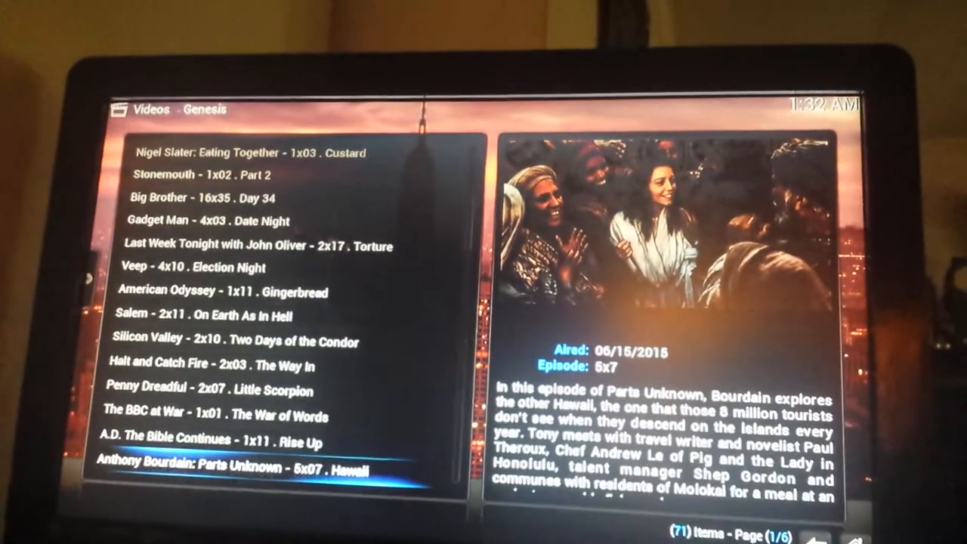
scroll(down, 3)
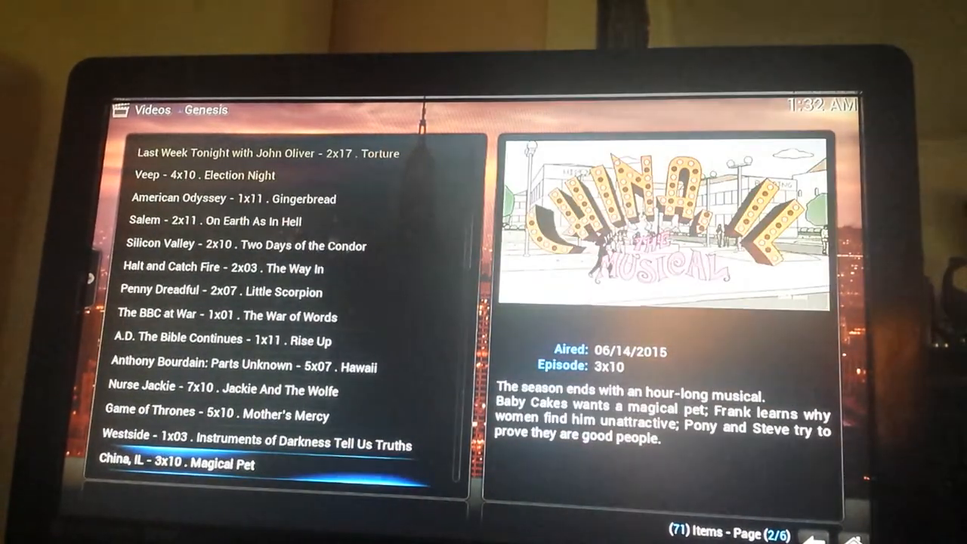
scroll(down, 3)
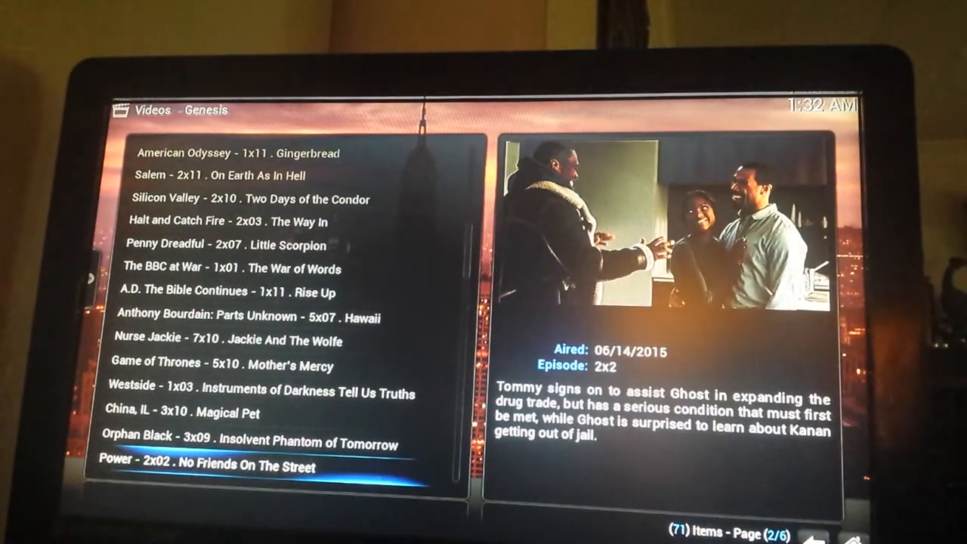
scroll(down, 3)
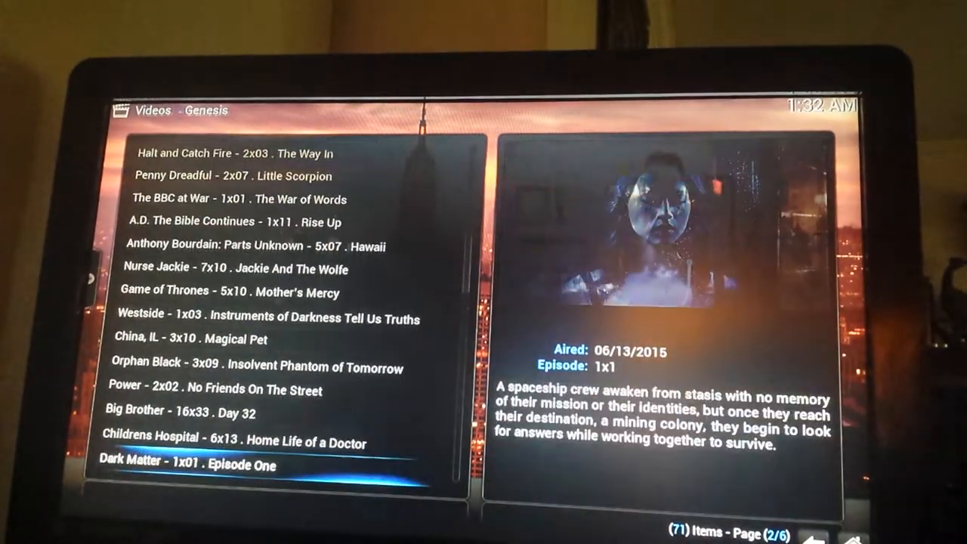